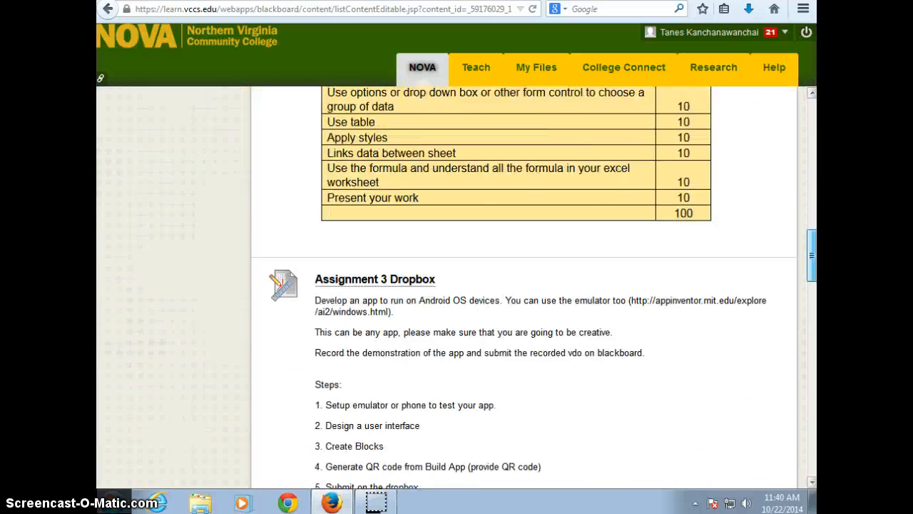
Save the Cat.apk download and scroll through the Assignments page.
scroll("down", 3)
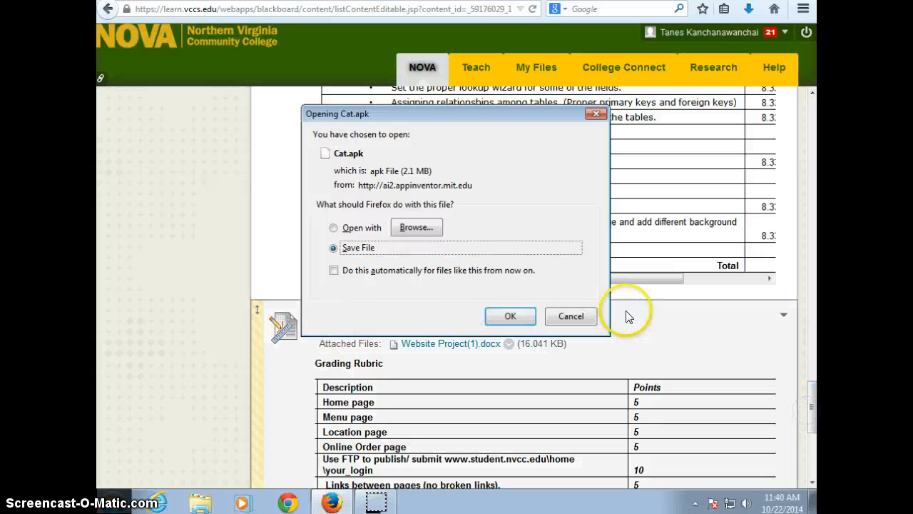
mouse_move(511, 317)
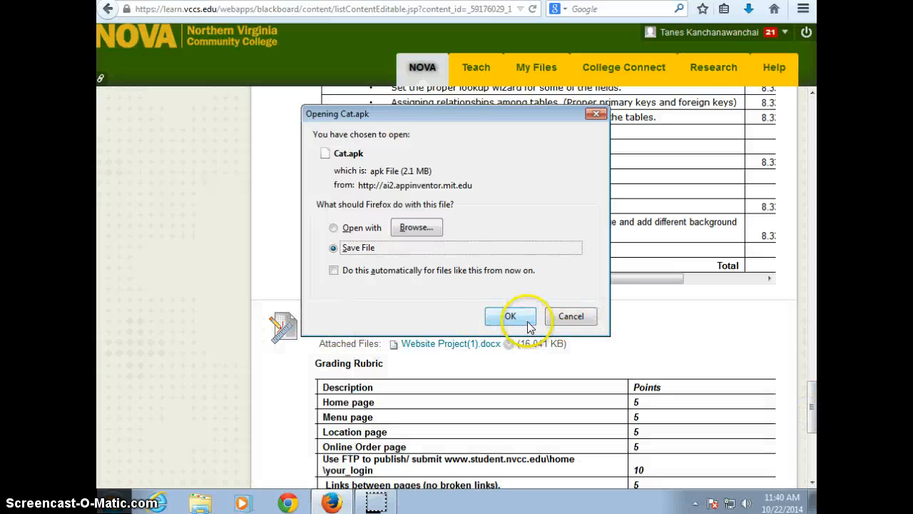
left_click(510, 316)
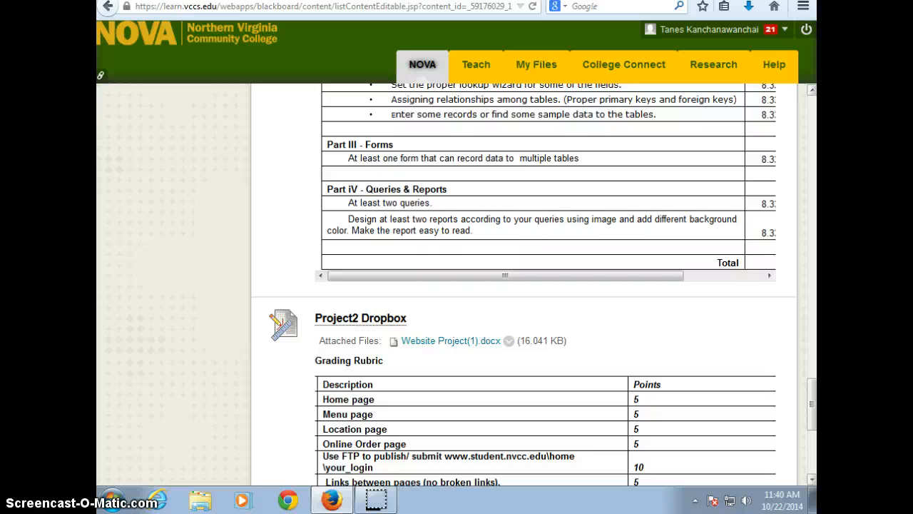
scroll("down", 3)
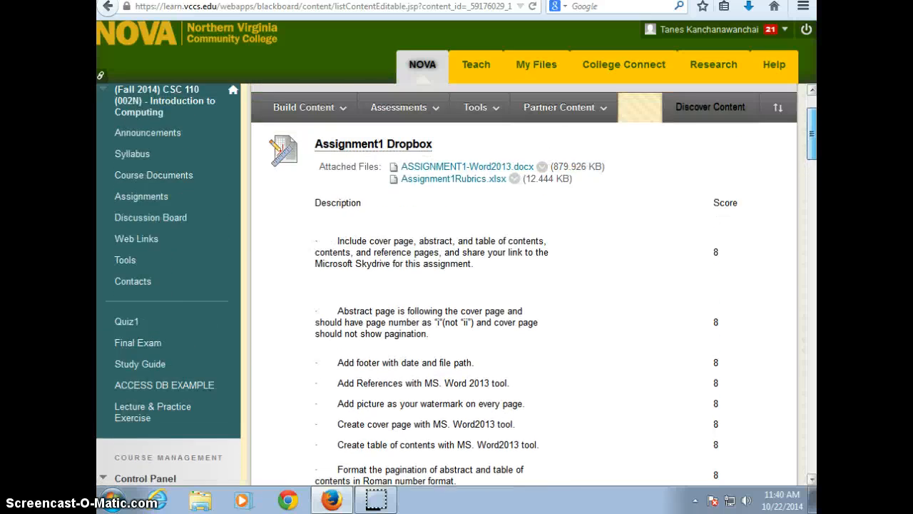
scroll("down", 3)
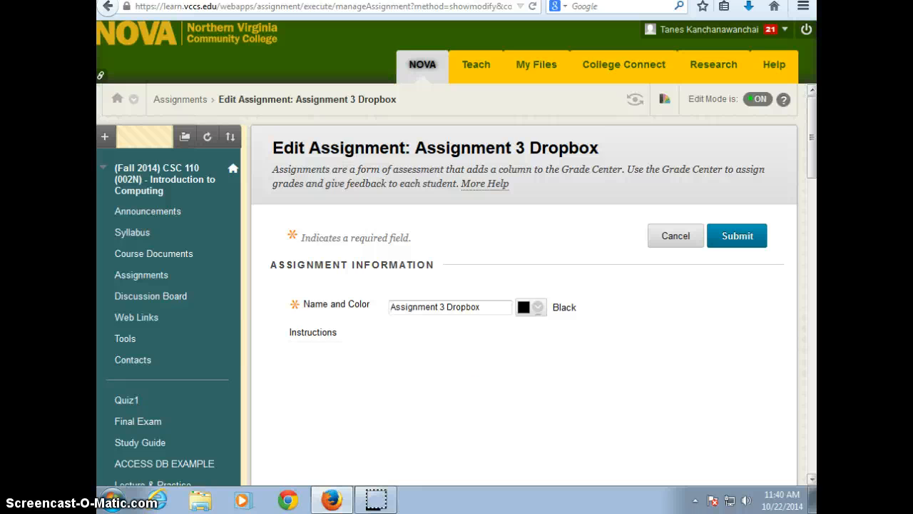
Review the editor instructions and submit the edited Assignment 3 Dropbox.
scroll("down", 3)
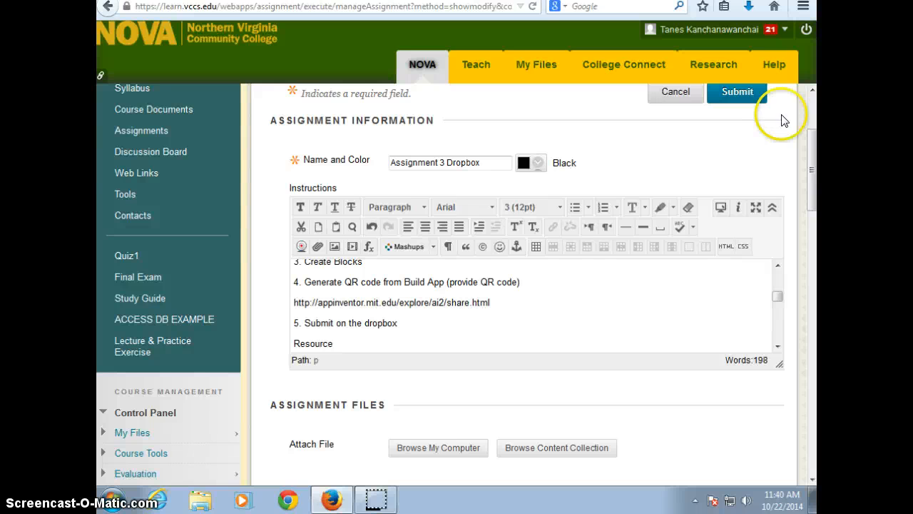
left_click(736, 92)
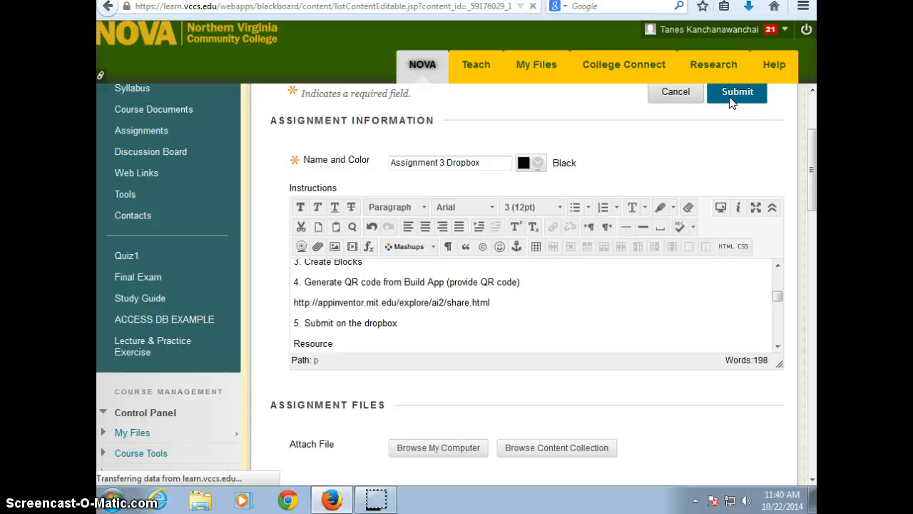
left_click(737, 92)
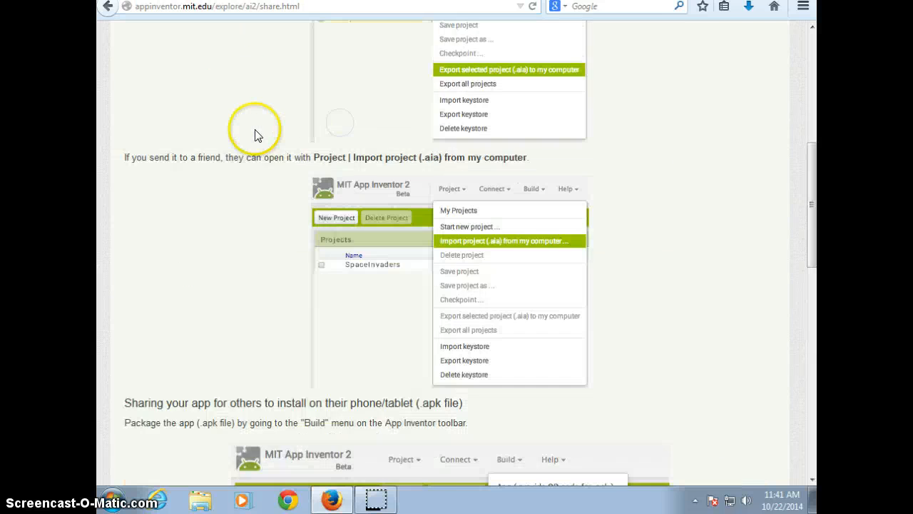
Scroll up the Sharing and Packaging Apps guide and switch to the App Inventor Cat project tab.
scroll("up", 3)
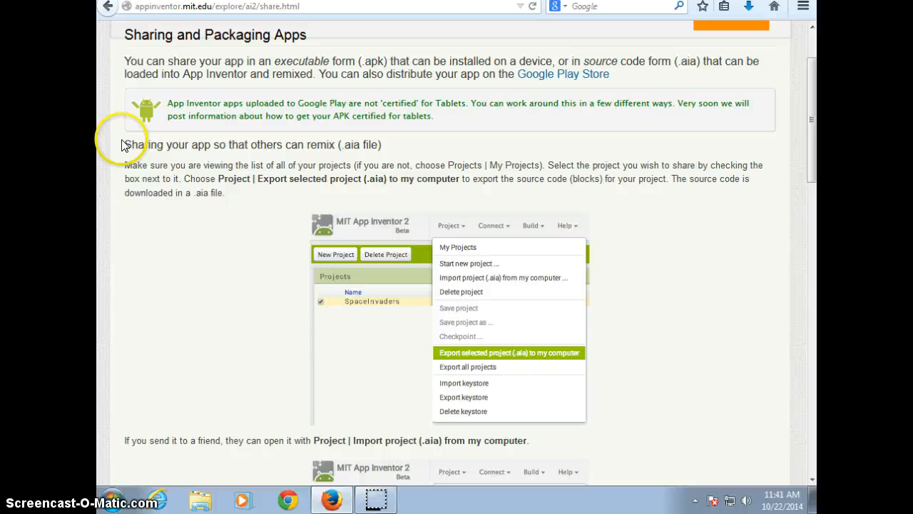
left_click_drag(126, 144, 383, 144)
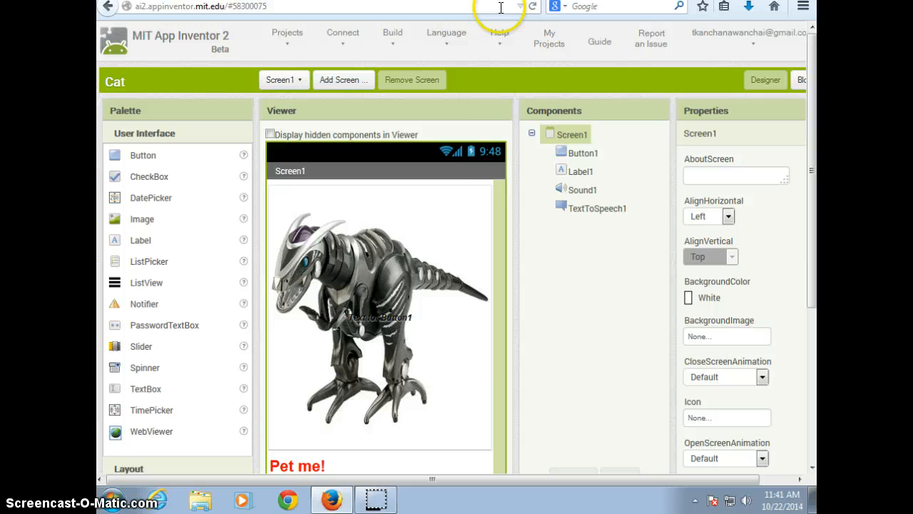
Go to My projects and tick the Paint_copy project for export.
left_click(286, 37)
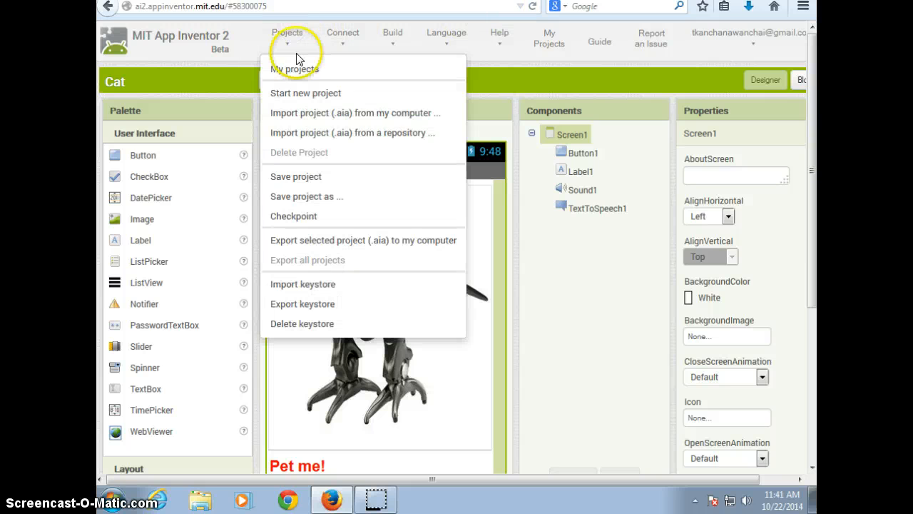
left_click(294, 69)
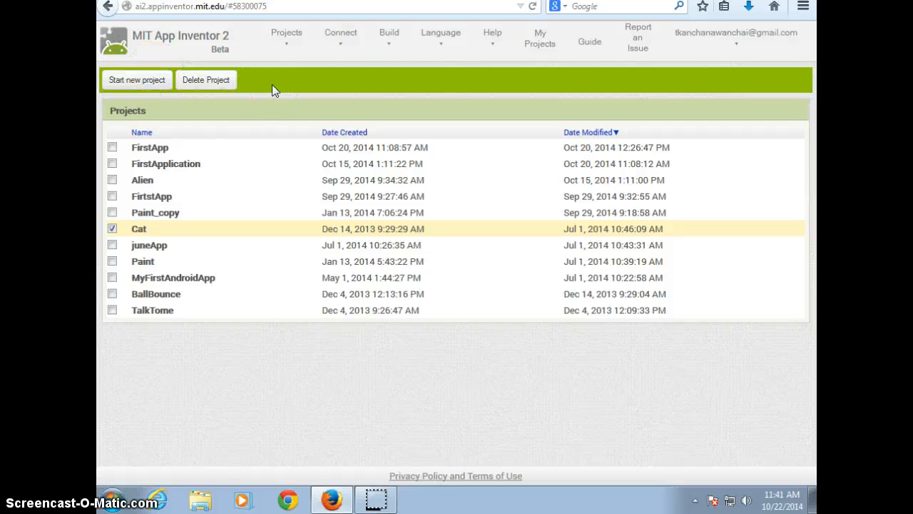
mouse_move(499, 60)
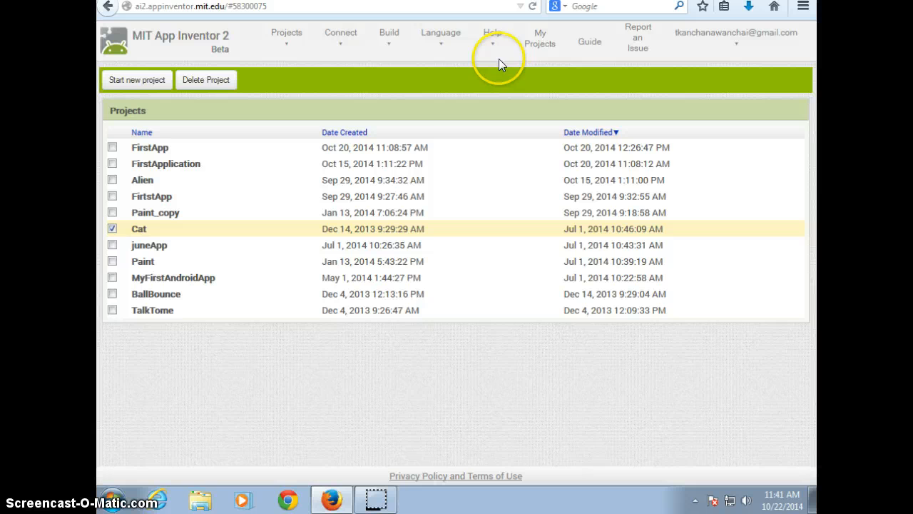
mouse_move(388, 63)
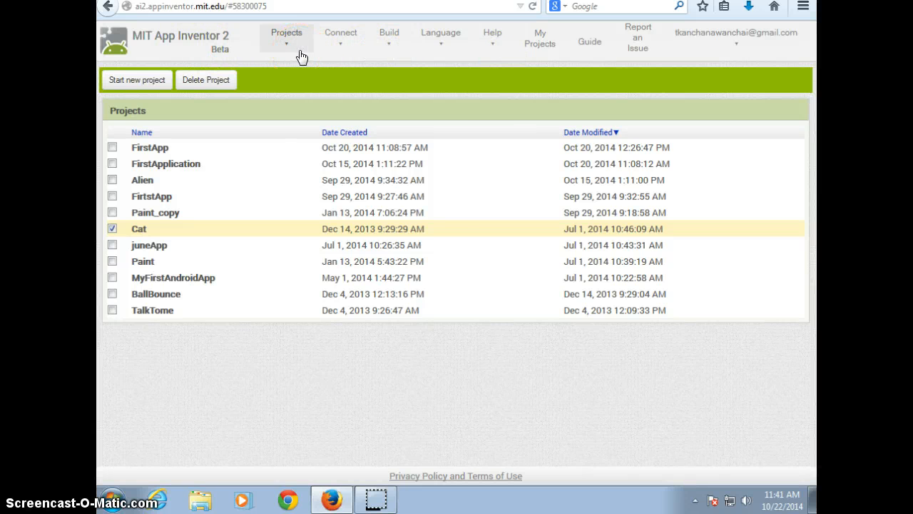
left_click(286, 36)
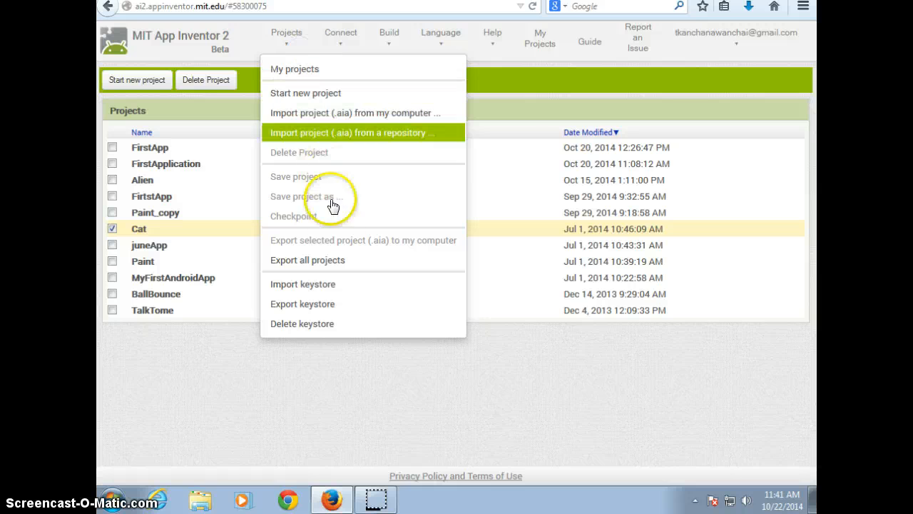
mouse_move(364, 249)
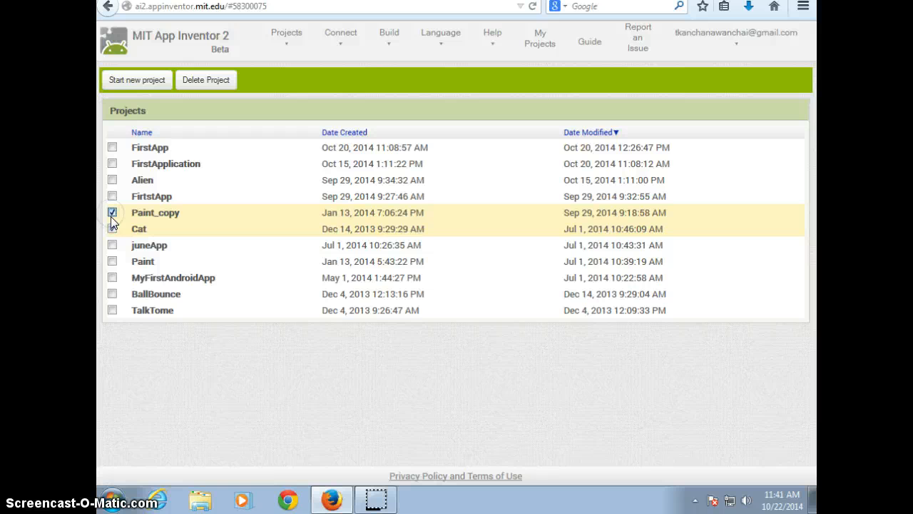
left_click(340, 37)
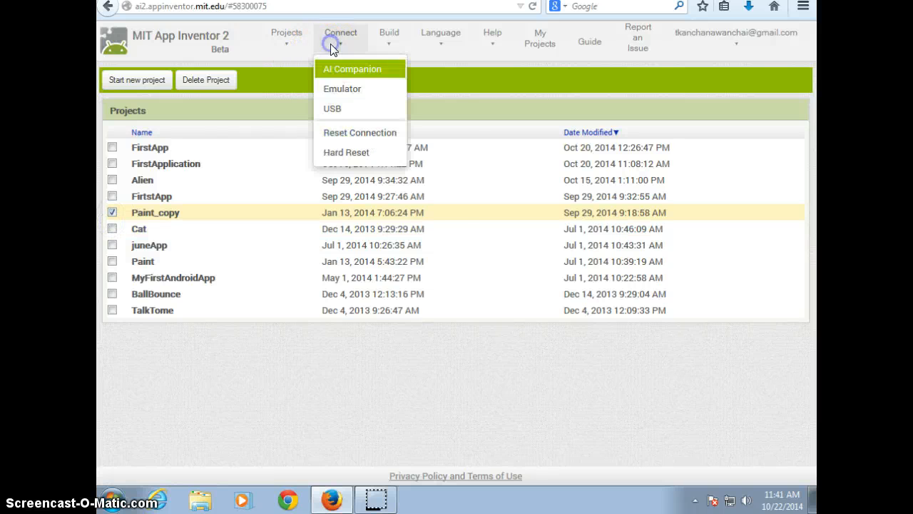
Export Paint_copy as Paint_copy.aia to the computer and save the download.
left_click(286, 36)
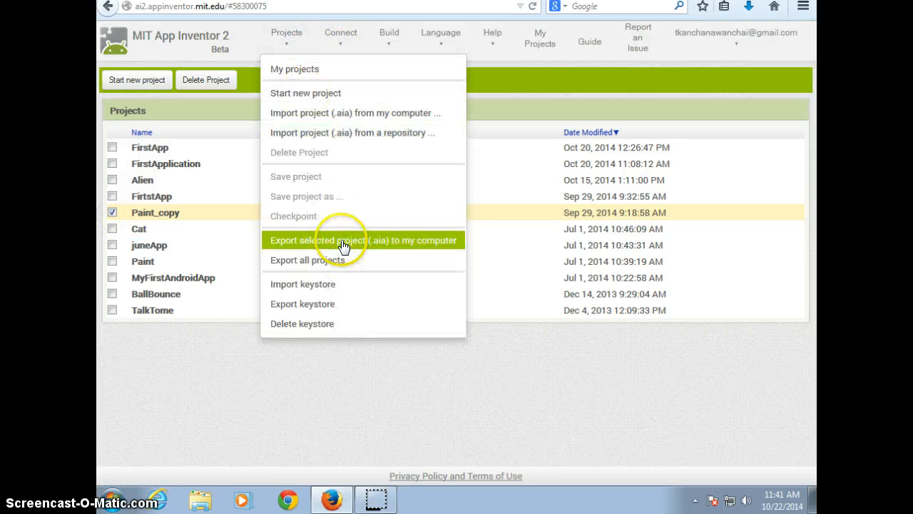
left_click(363, 240)
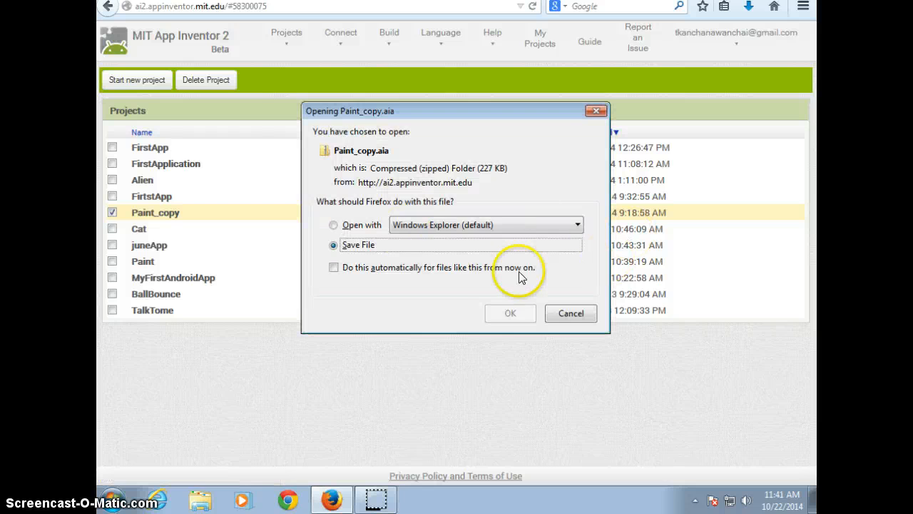
left_click(511, 313)
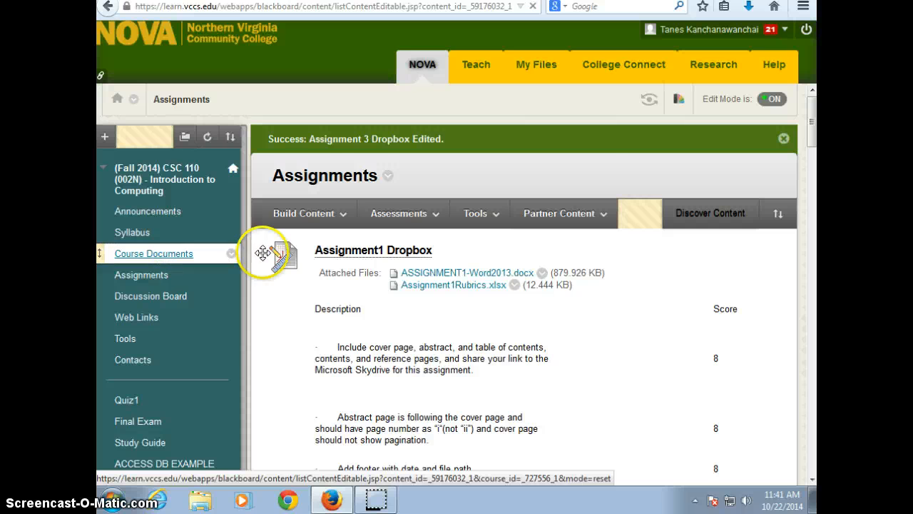
Go to Course Documents and scroll down to the AppInventor AIA file item with Cat.aia.
left_click(154, 254)
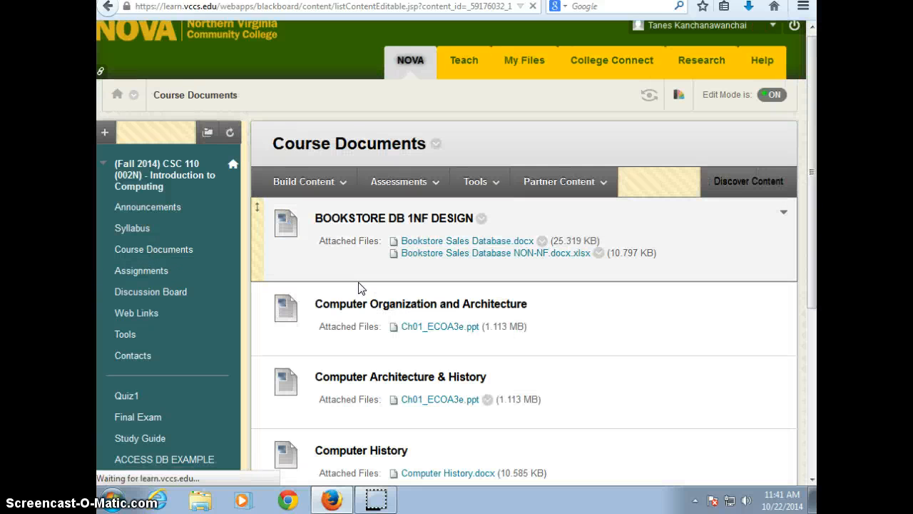
scroll("down", 3)
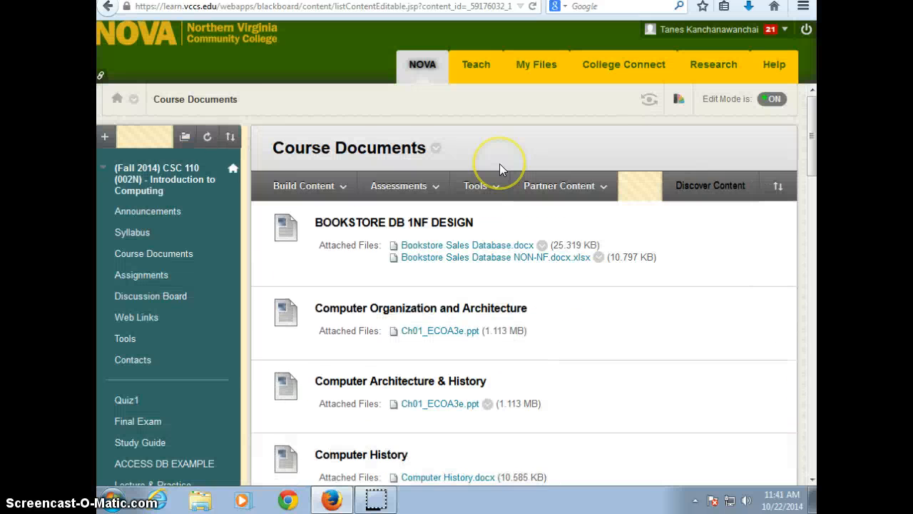
scroll("down", 3)
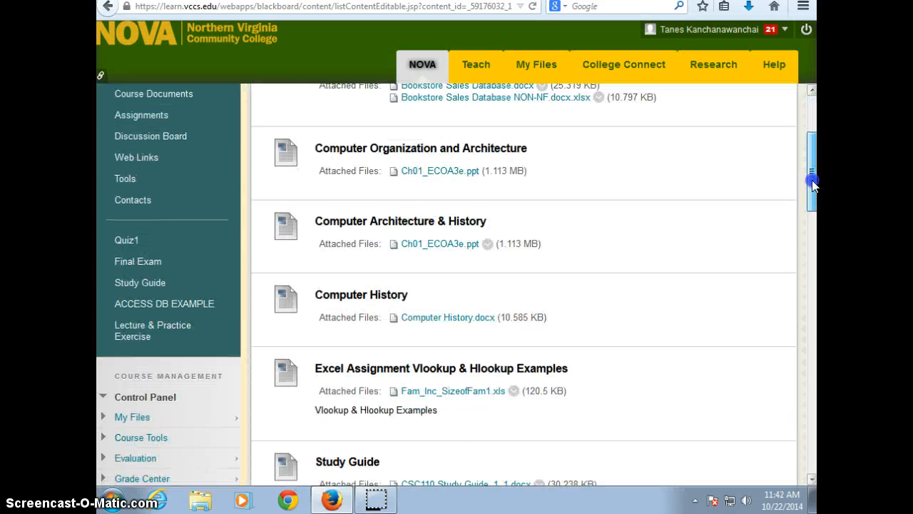
scroll("down", 3)
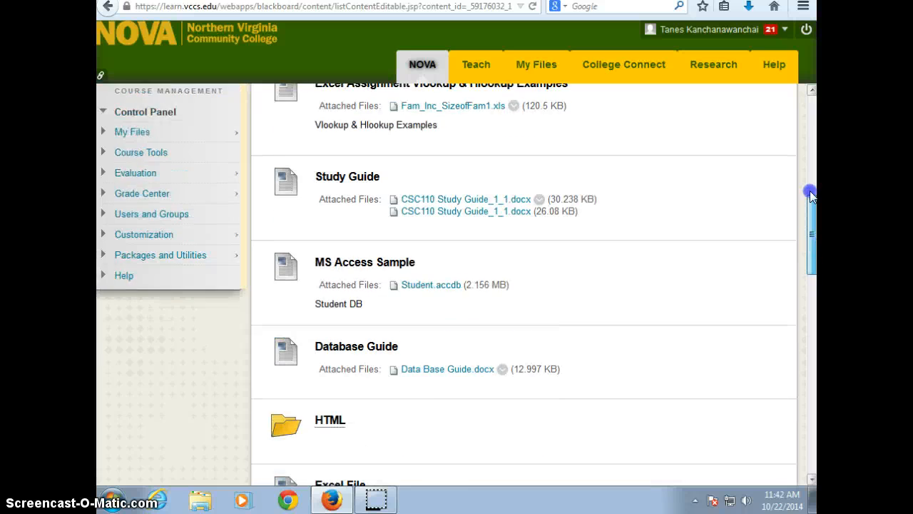
scroll("down", 3)
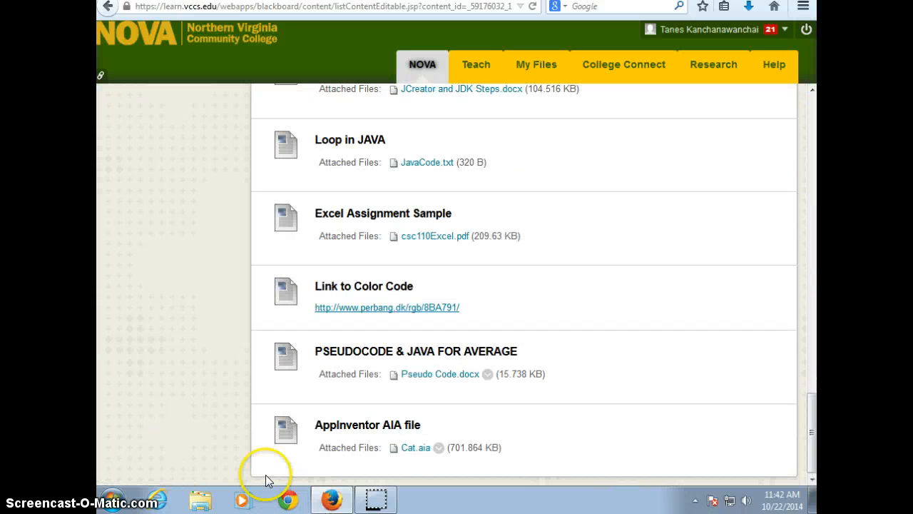
scroll("down", 3)
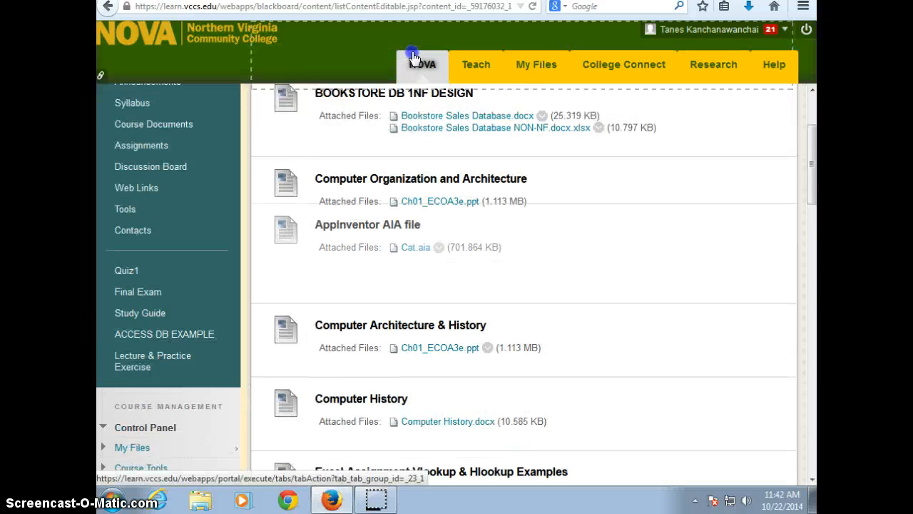
Edit the AppInventor AIA file item, attach Paint_copy.aia from Downloads and mark Cat.aia for removal.
left_click(427, 152)
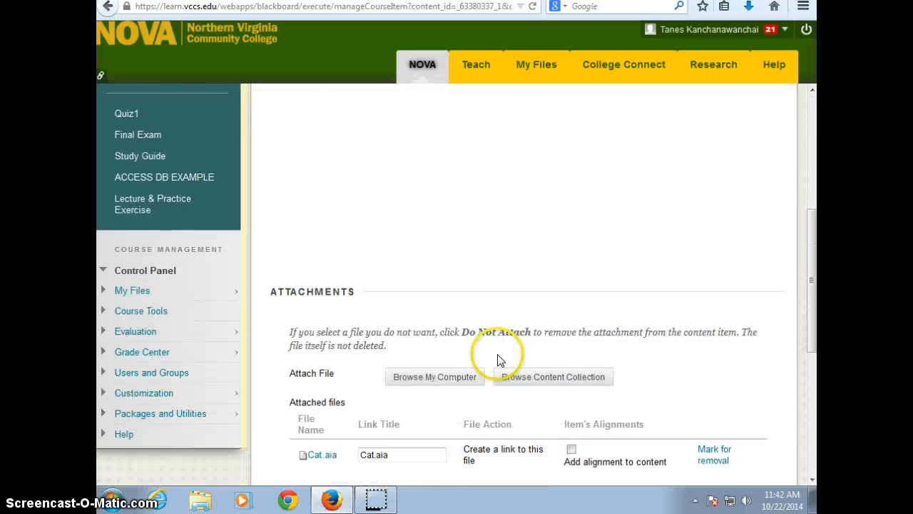
left_click(434, 377)
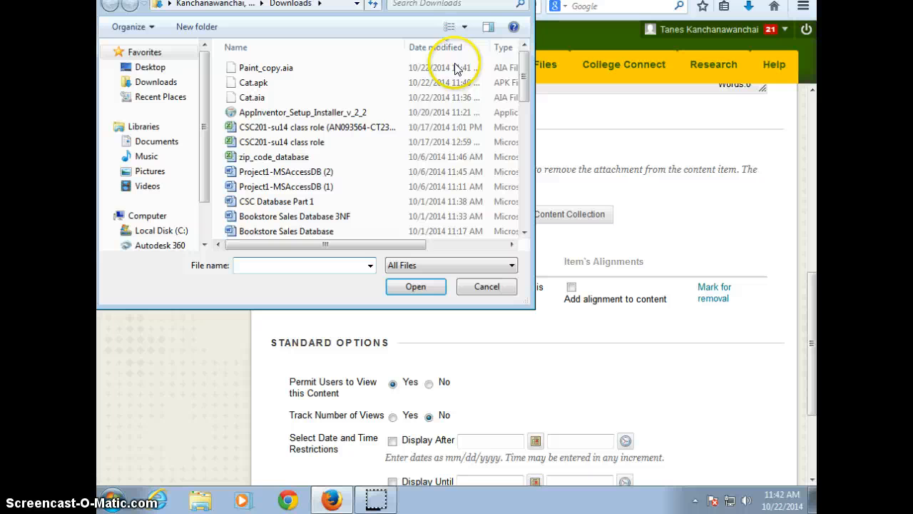
mouse_move(297, 75)
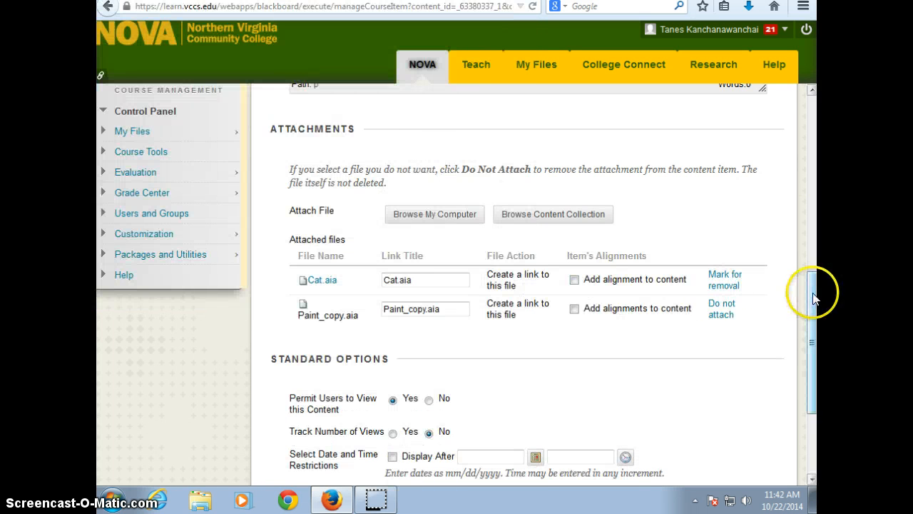
scroll("down", 3)
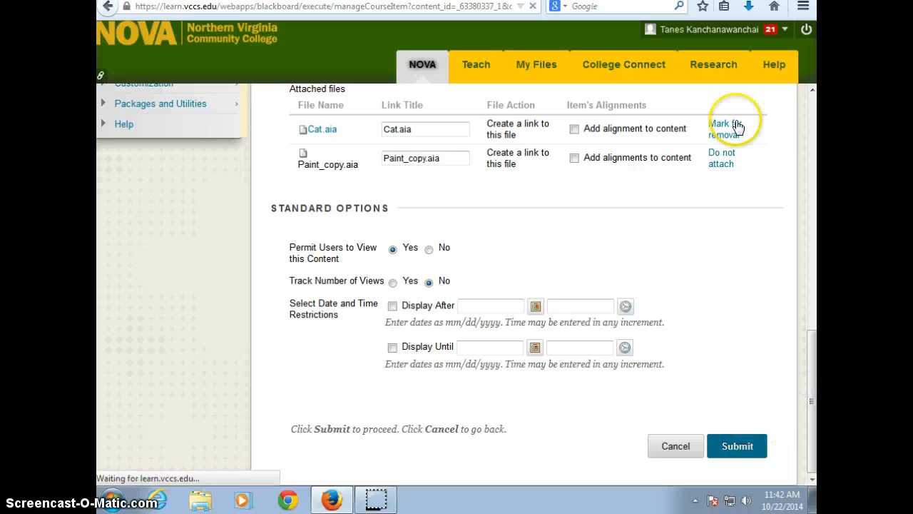
left_click(725, 129)
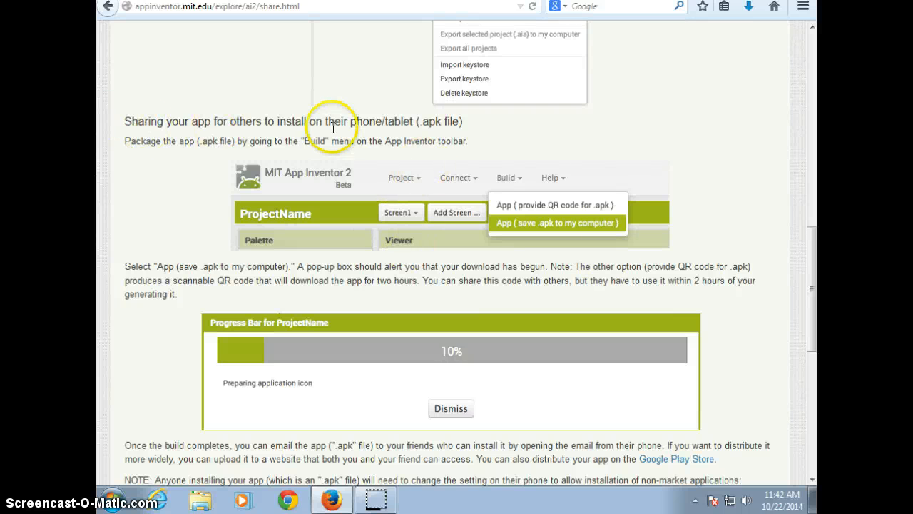
mouse_move(180, 121)
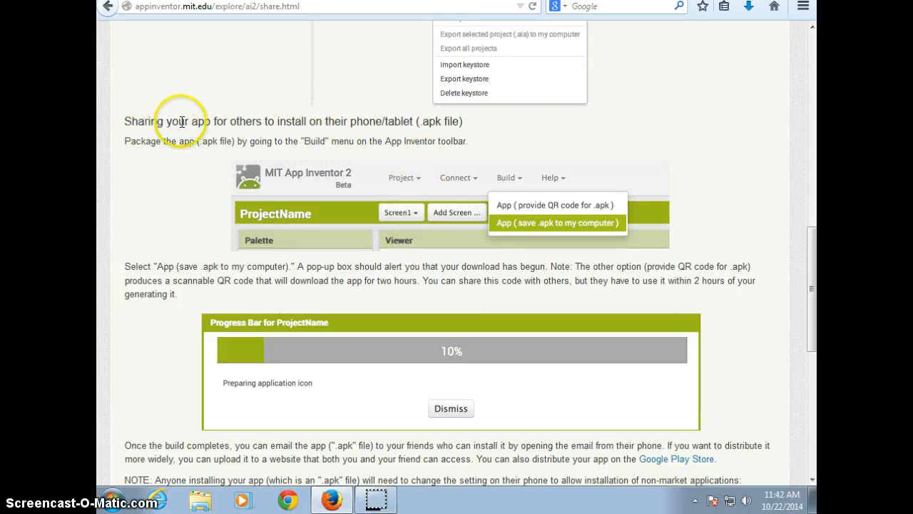
Highlight the 'Sharing your app for others to install' heading in the sharing guide.
left_click_drag(177, 119, 431, 120)
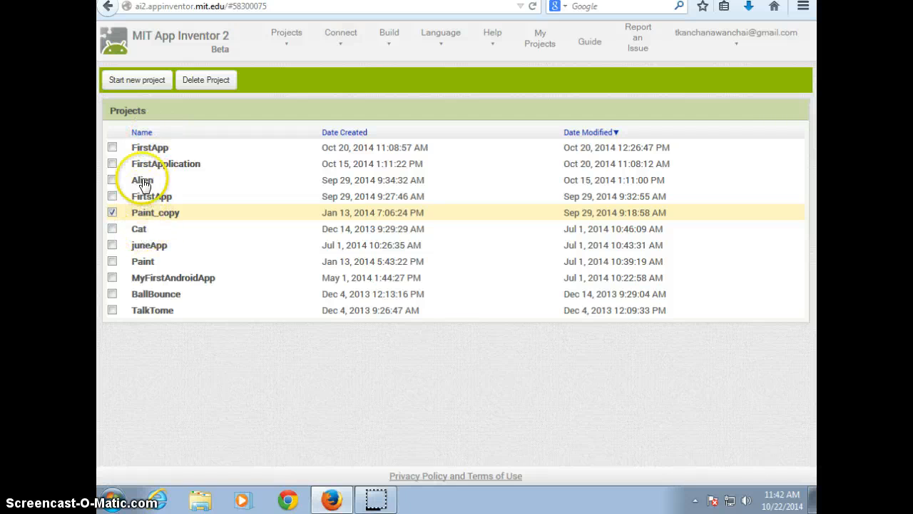
mouse_move(159, 434)
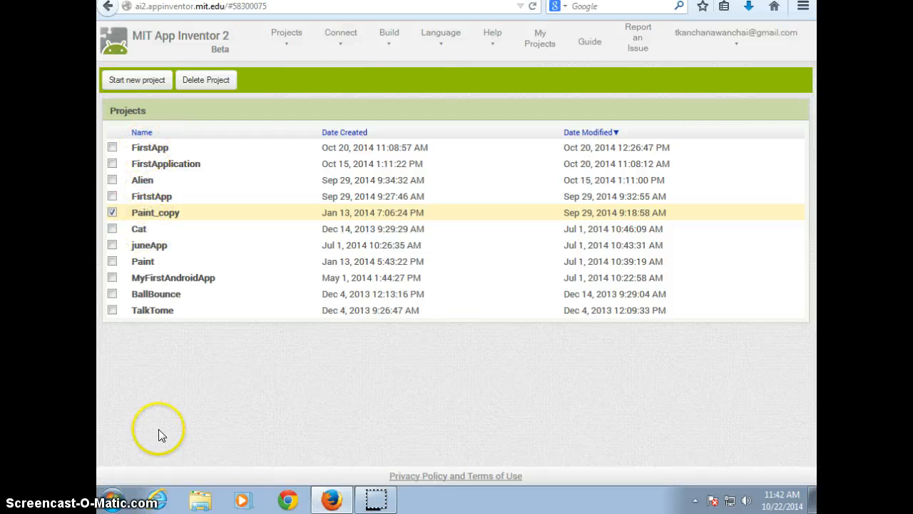
mouse_move(158, 300)
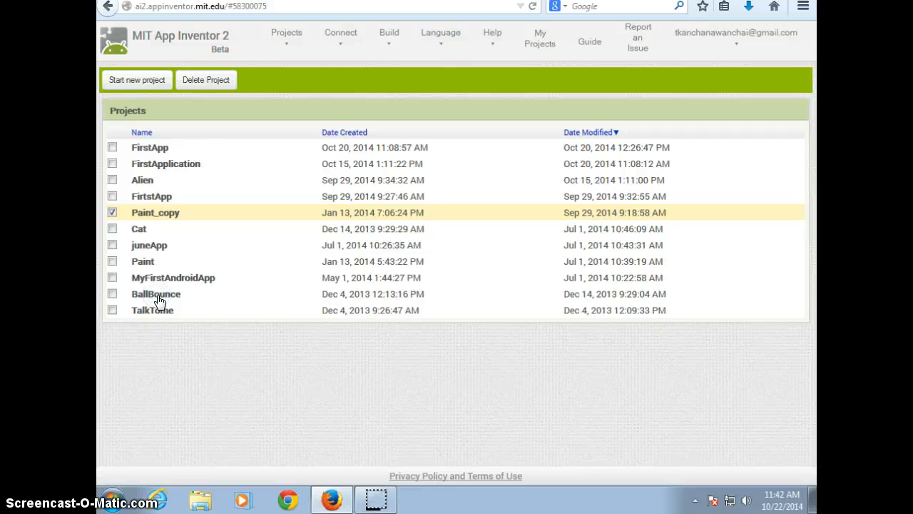
Open BallBounce, start Build > App (save .apk to my computer), and return to the sharing guide.
left_click(157, 294)
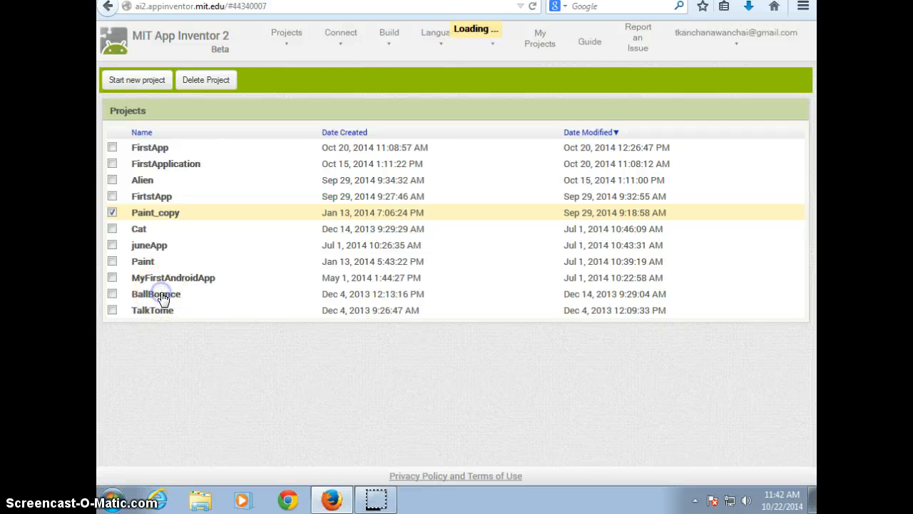
left_click(156, 294)
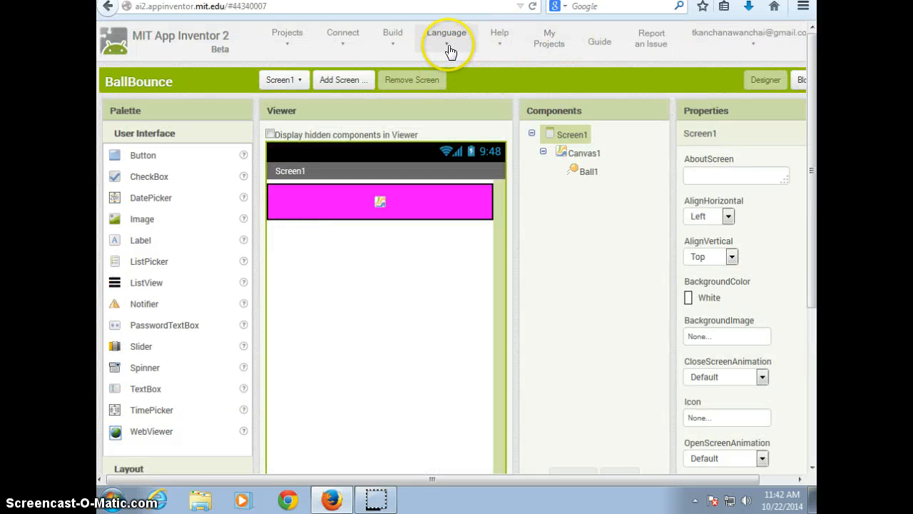
mouse_move(342, 37)
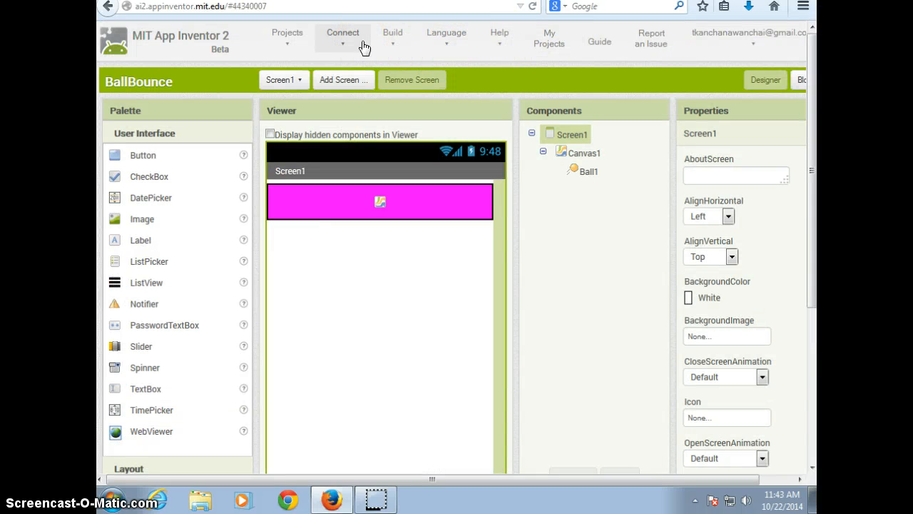
left_click(392, 37)
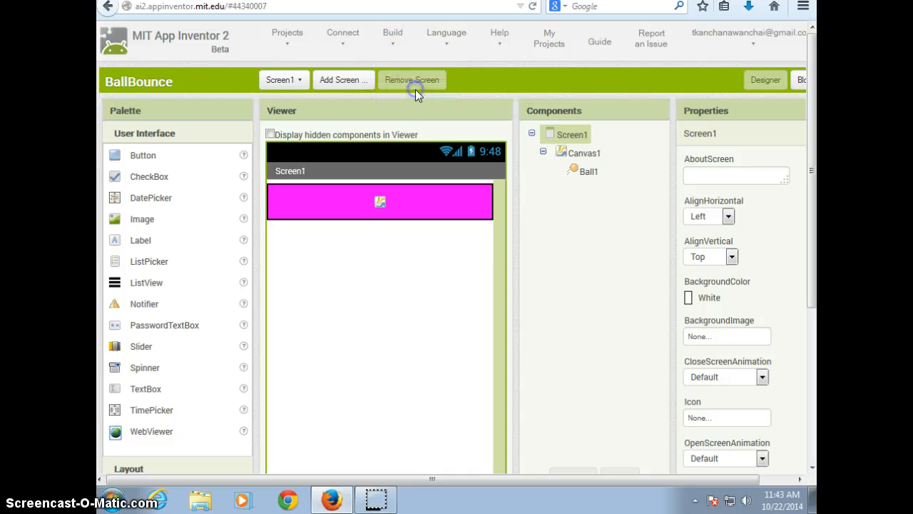
left_click(411, 80)
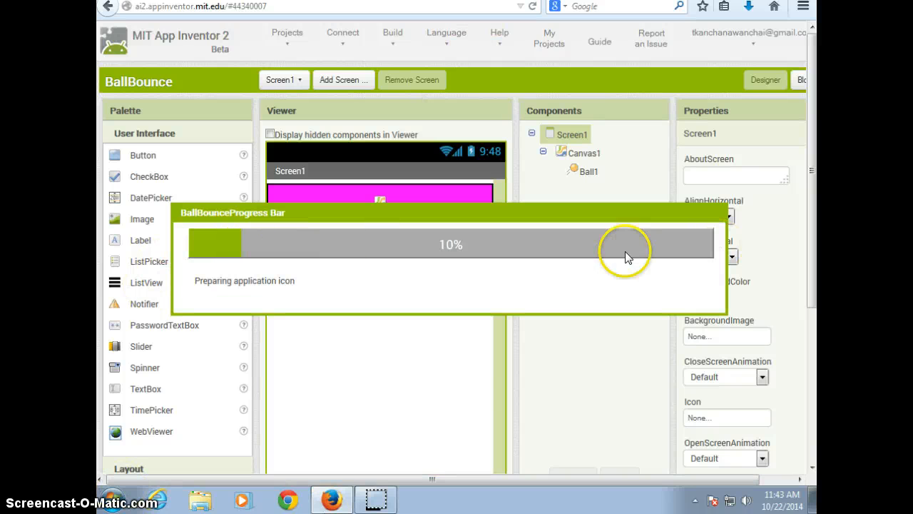
mouse_move(203, 497)
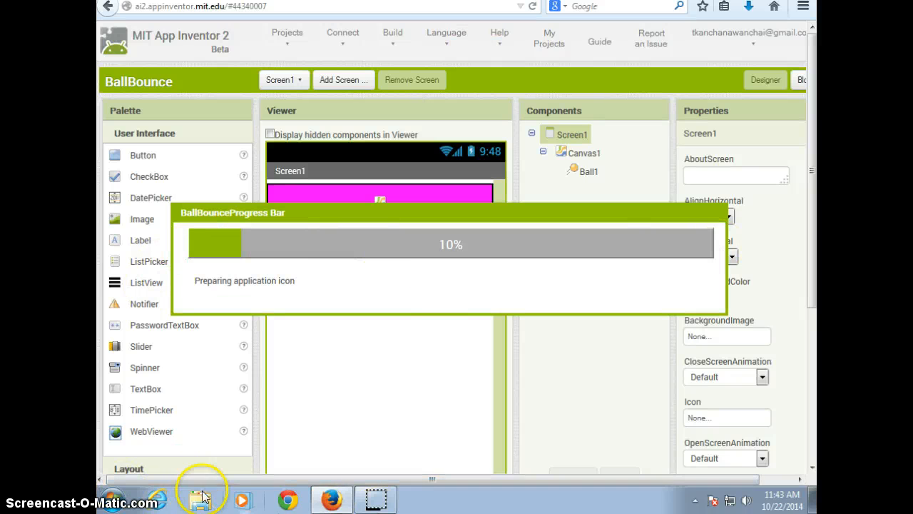
left_click(202, 499)
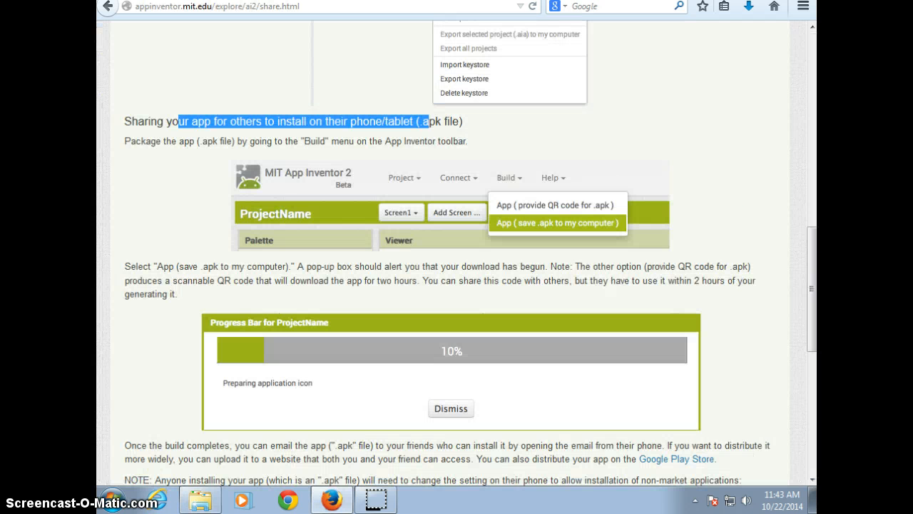
Scroll to the Unknown Sources notes and follow the link to the Publishing Apps to Google Play guide.
scroll("down", 3)
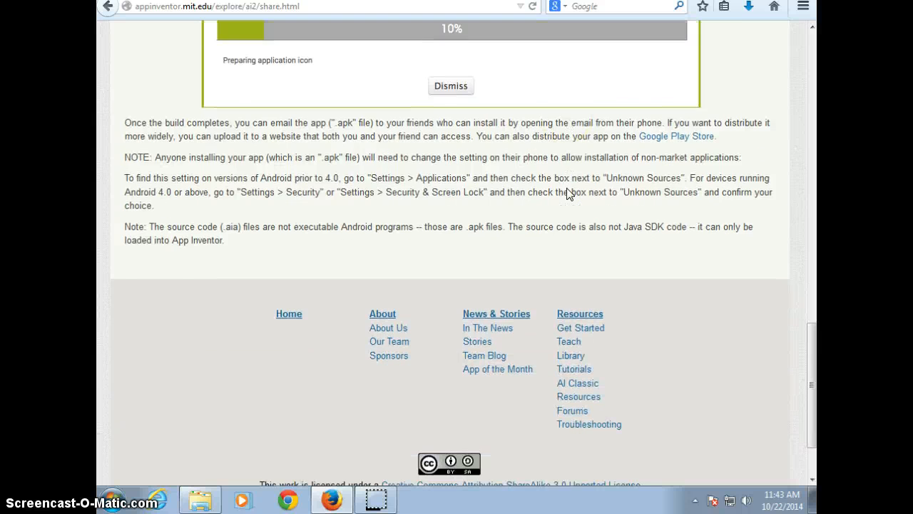
left_click(677, 136)
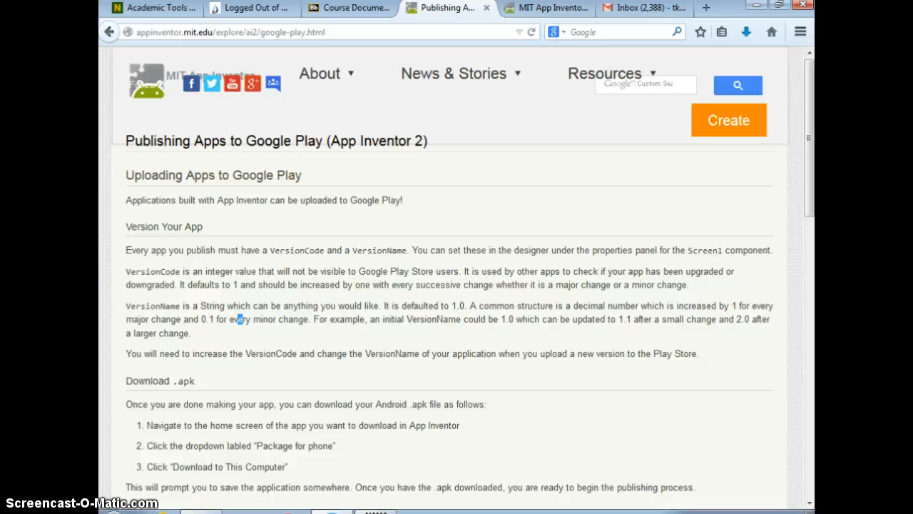
Highlight the sentence requiring a VersionCode and VersionName, then read further down the guide.
left_click_drag(125, 249, 350, 249)
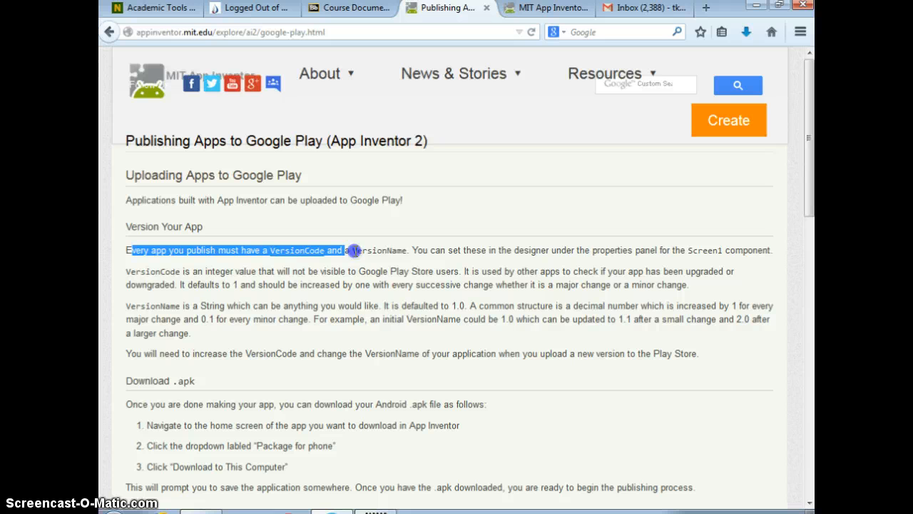
left_click_drag(350, 250, 407, 250)
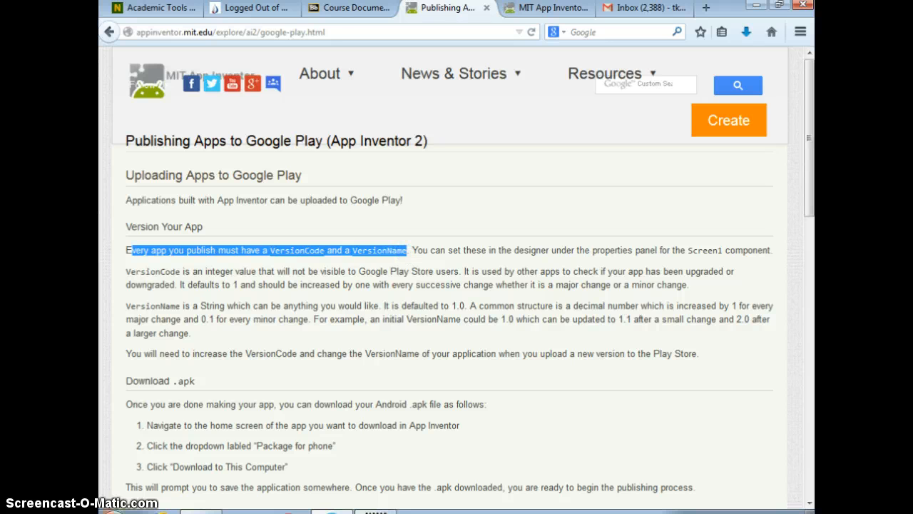
scroll("down", 3)
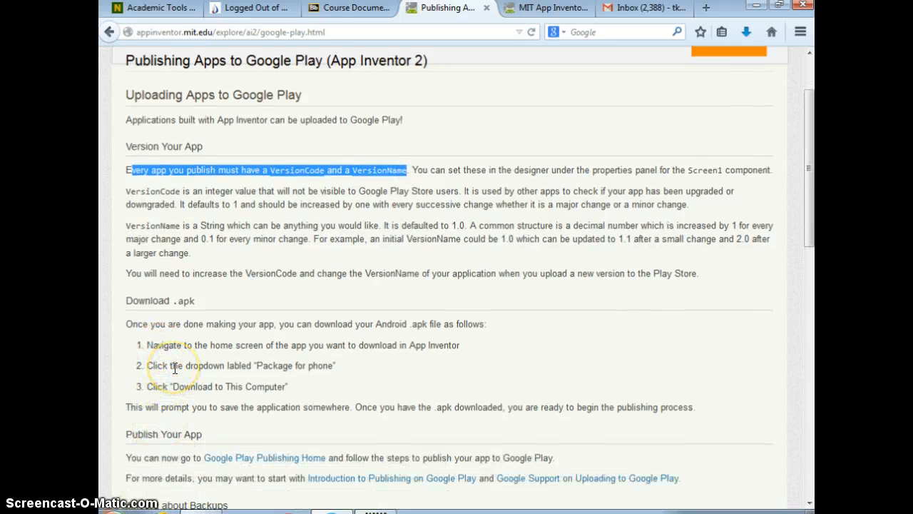
scroll("down", 3)
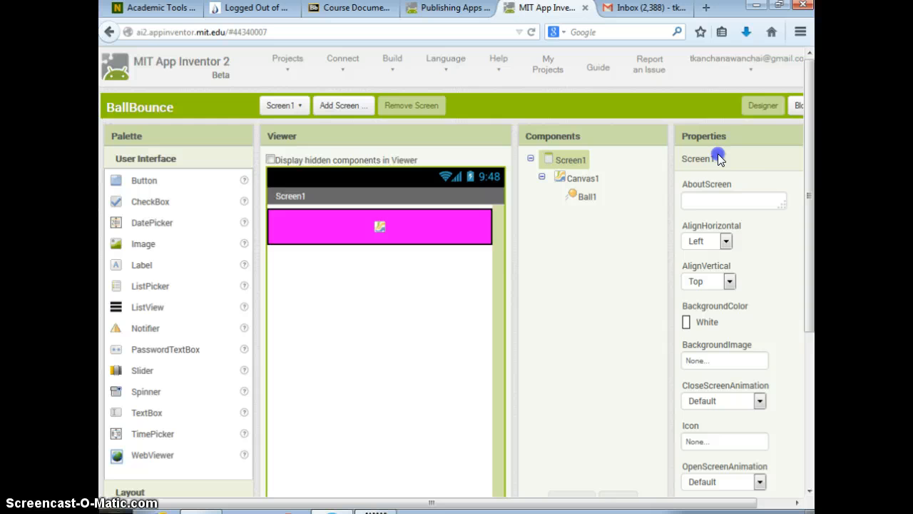
Set Screen1's VersionName to 1.0 in the Properties panel, alongside VersionCode 1.
scroll("down", 3)
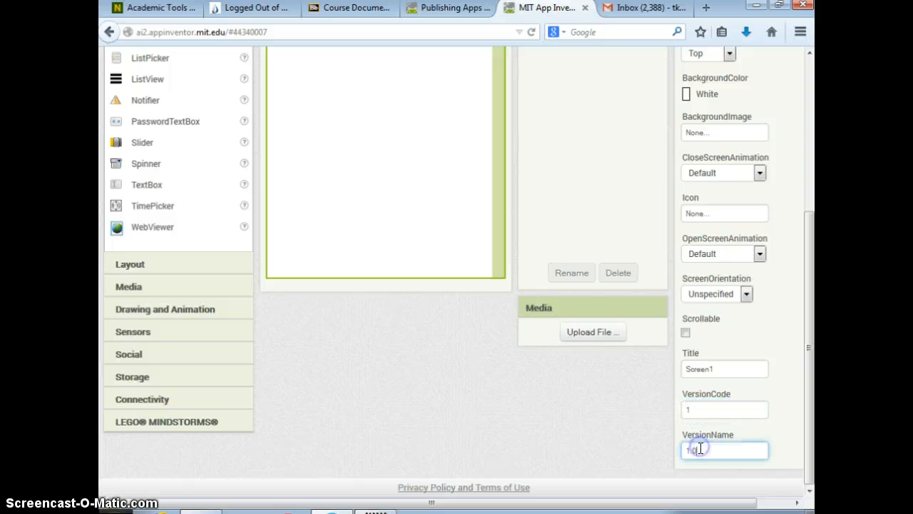
type("1.0")
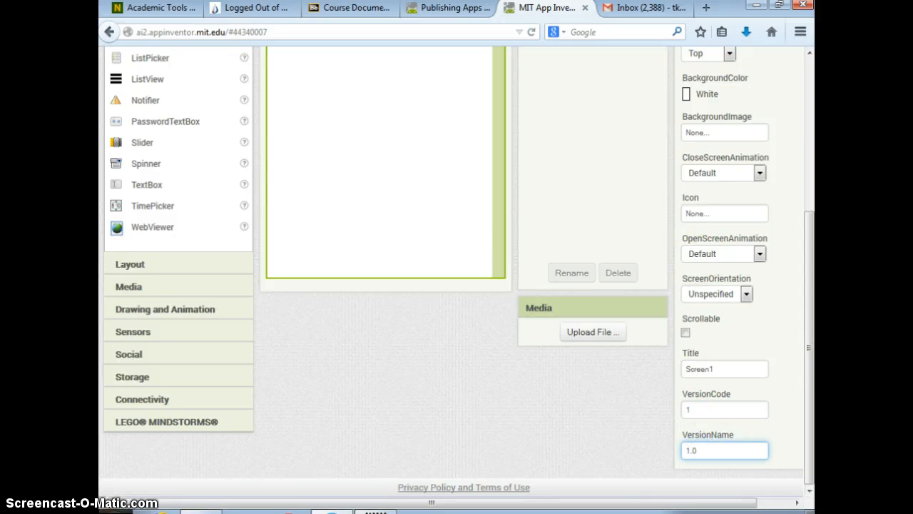